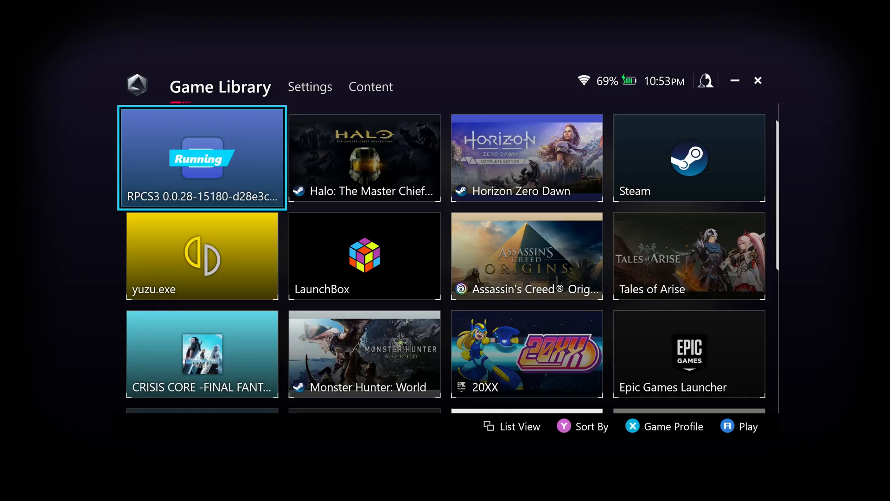
Bring the running RPCS3 emulator forward from the Armoury Crate Game Library.
click(201, 158)
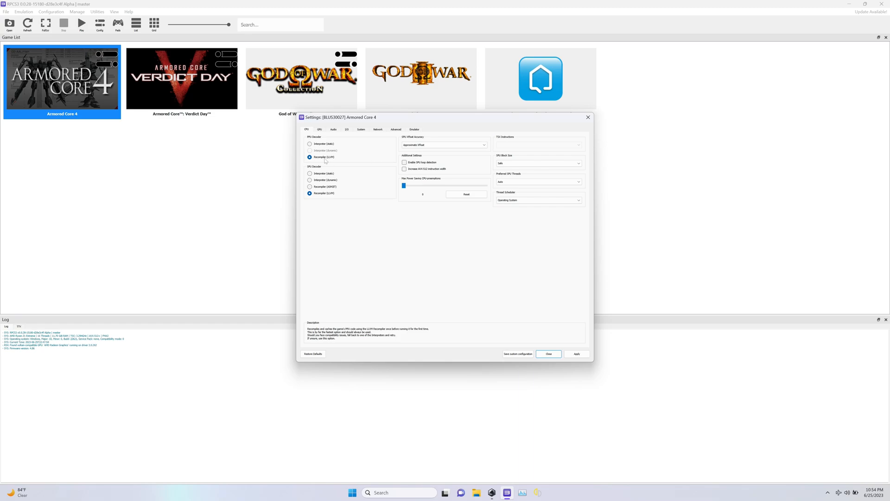
mouse_move(318, 136)
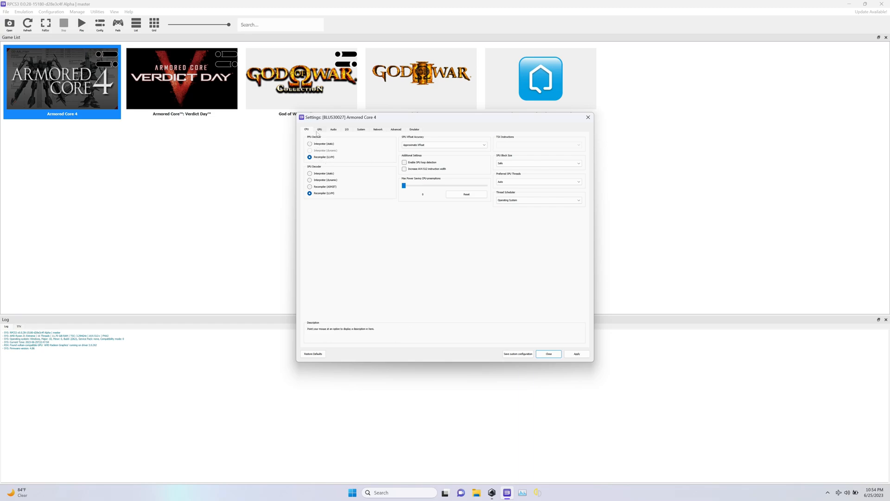
Review Armored Core 4's GPU settings: Vulkan renderer, resolution and Write Color Buffers enabled.
click(320, 128)
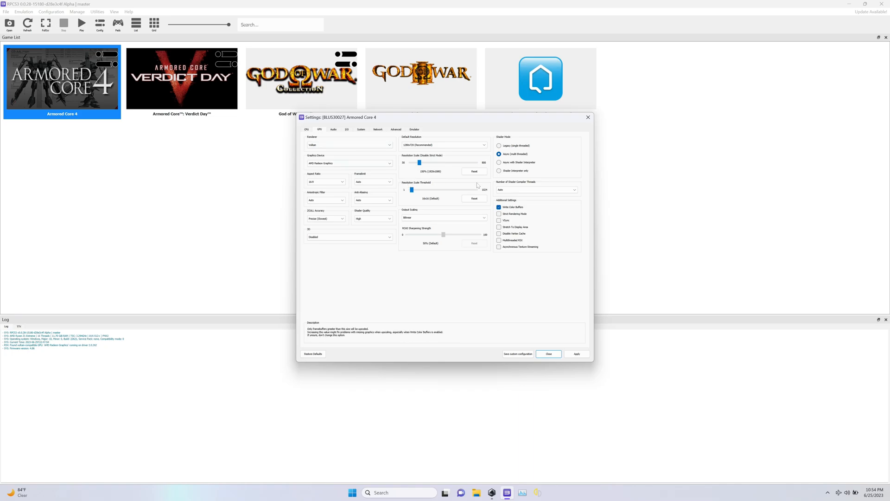
mouse_move(511, 204)
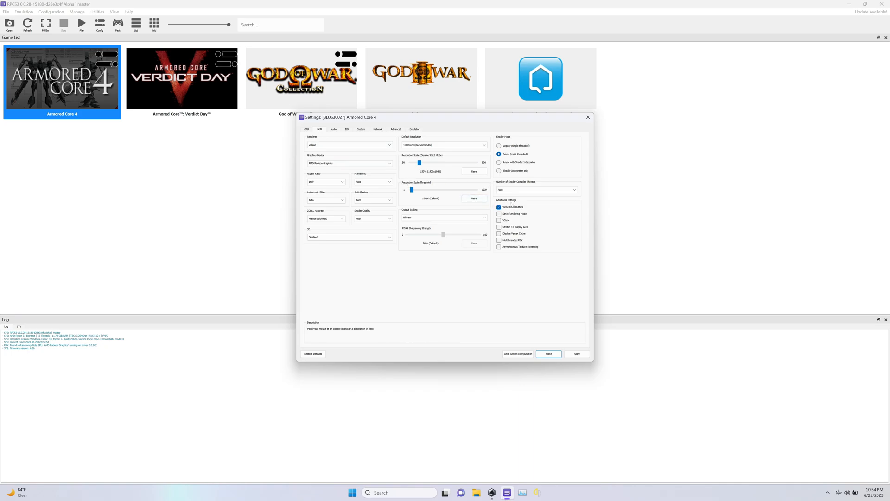
mouse_move(500, 213)
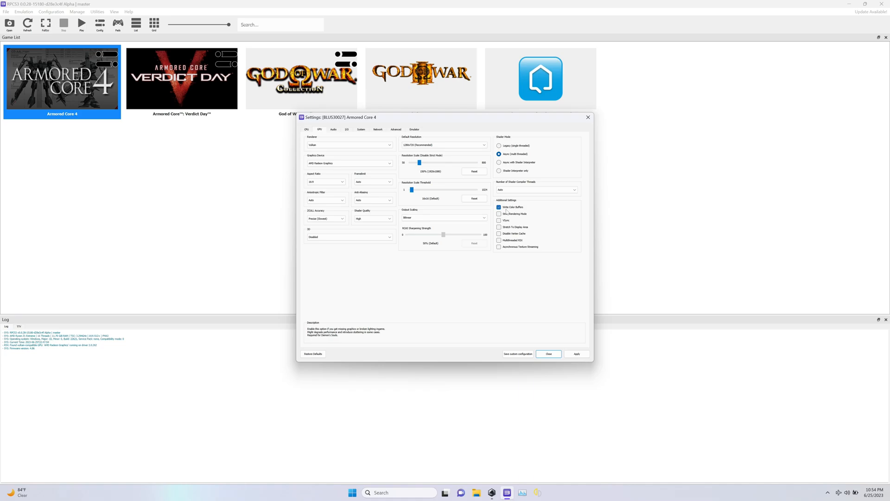
click(350, 145)
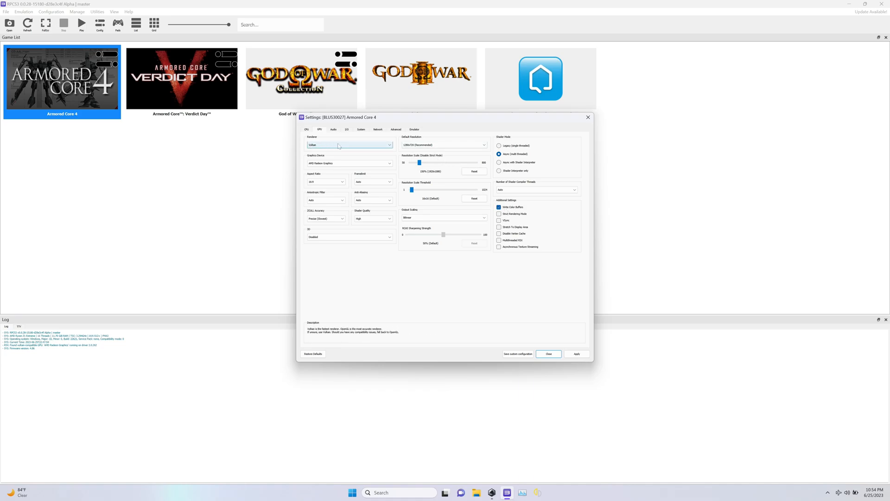
mouse_move(403, 121)
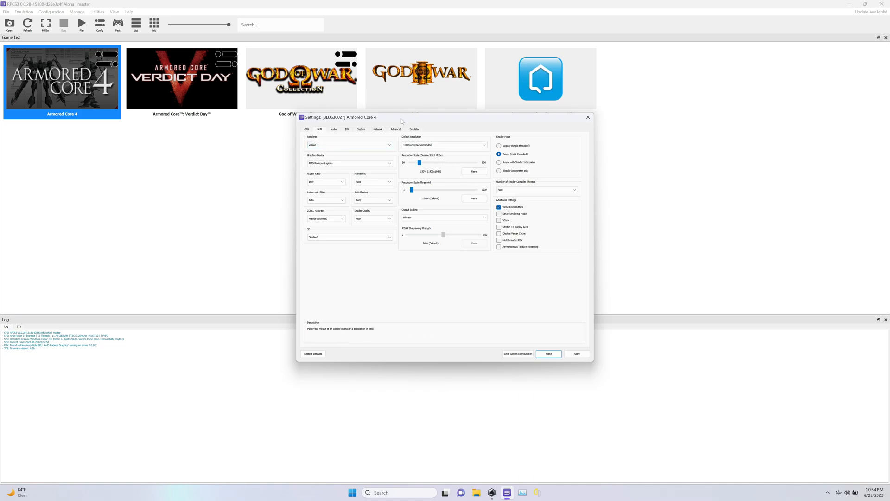
Review the Advanced options and save Armored Core 4's custom configuration.
click(395, 130)
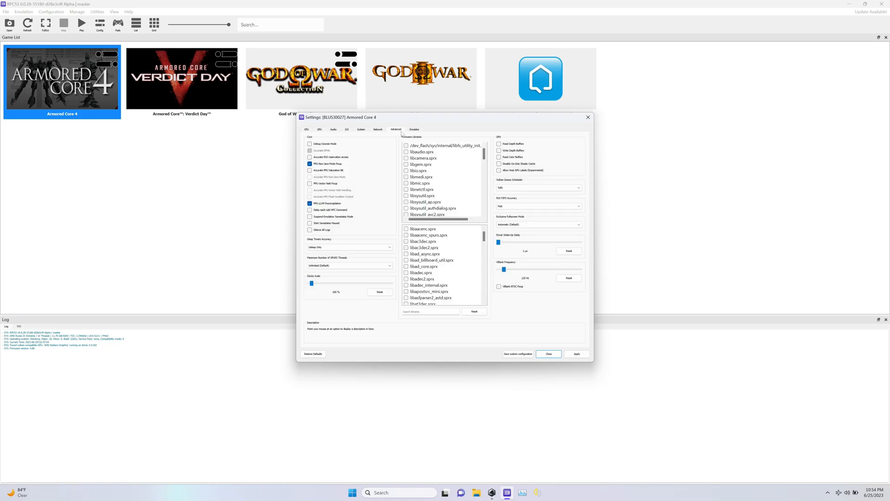
mouse_move(548, 300)
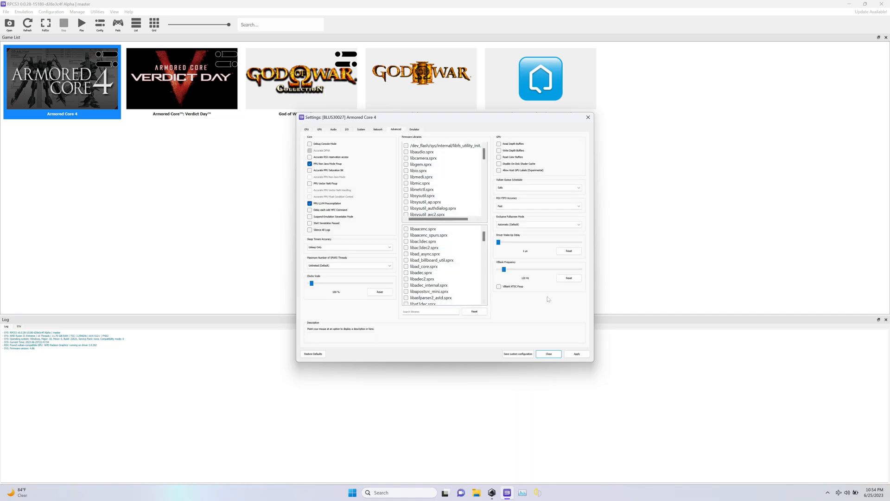
mouse_move(580, 349)
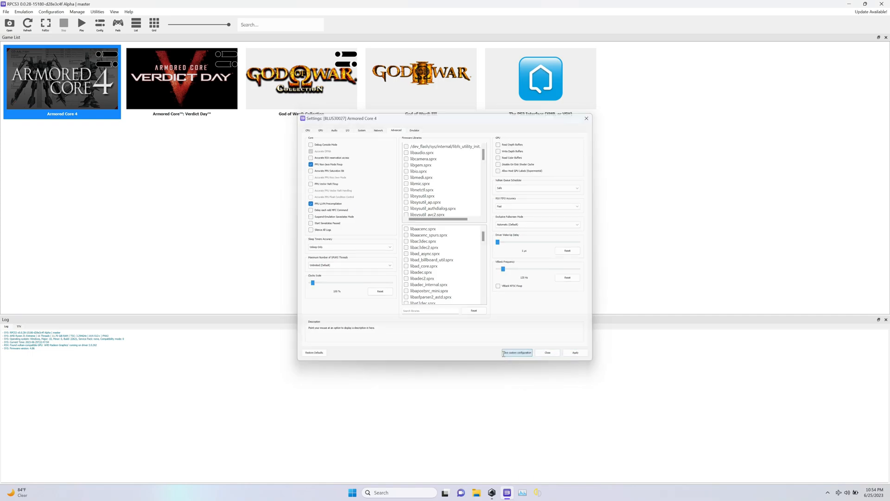
click(547, 353)
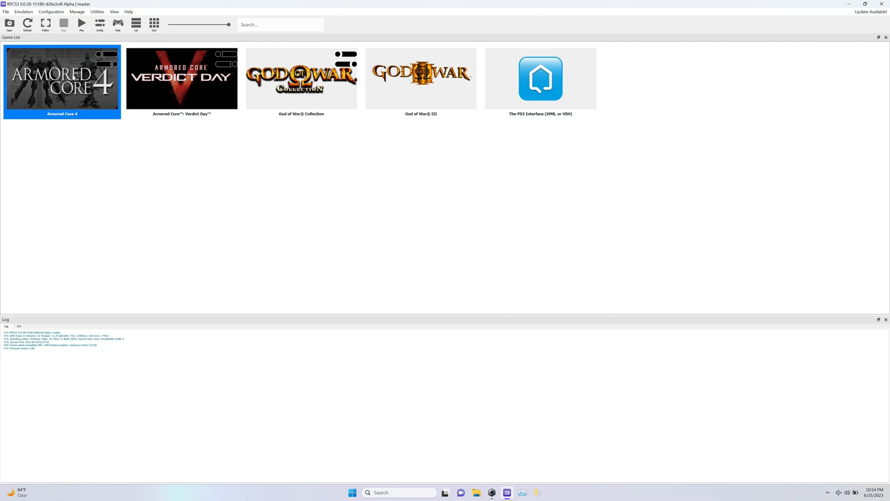
Boot Armored Core 4 from the RPCS3 game list.
double_click(63, 77)
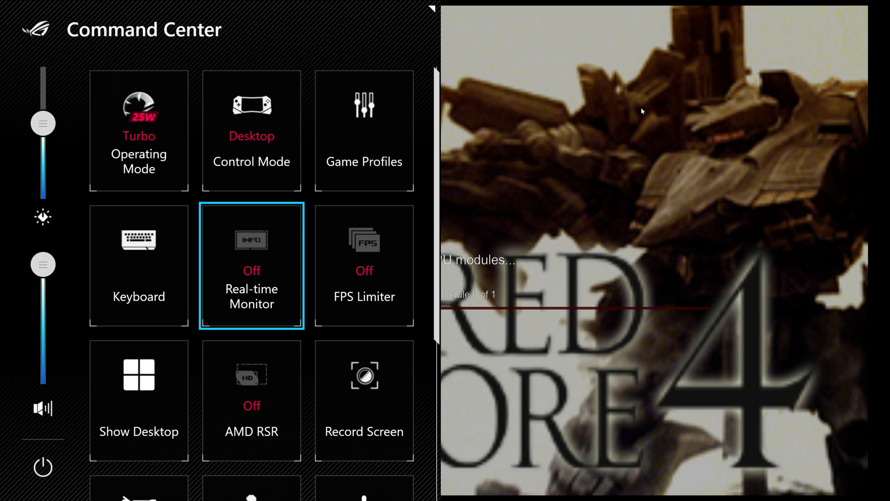
Set Control Mode to Gamepad and turn on the Real-time Monitor in Command Center.
click(251, 131)
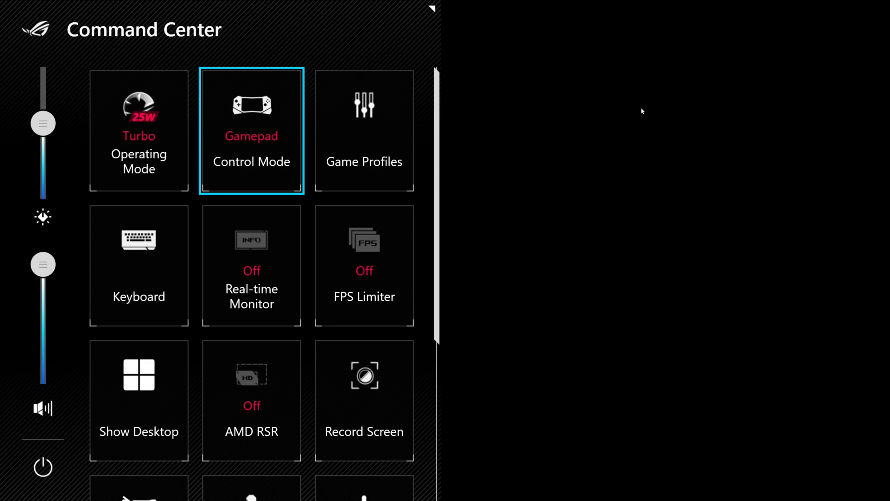
click(251, 266)
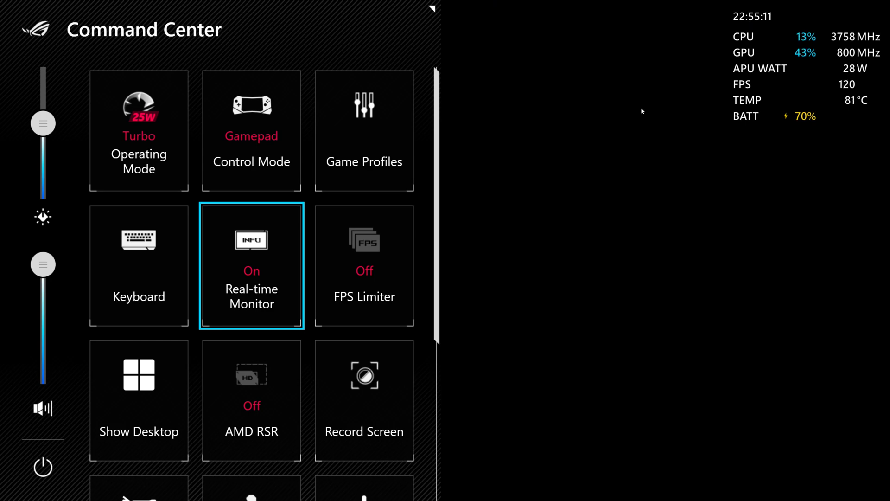
click(138, 131)
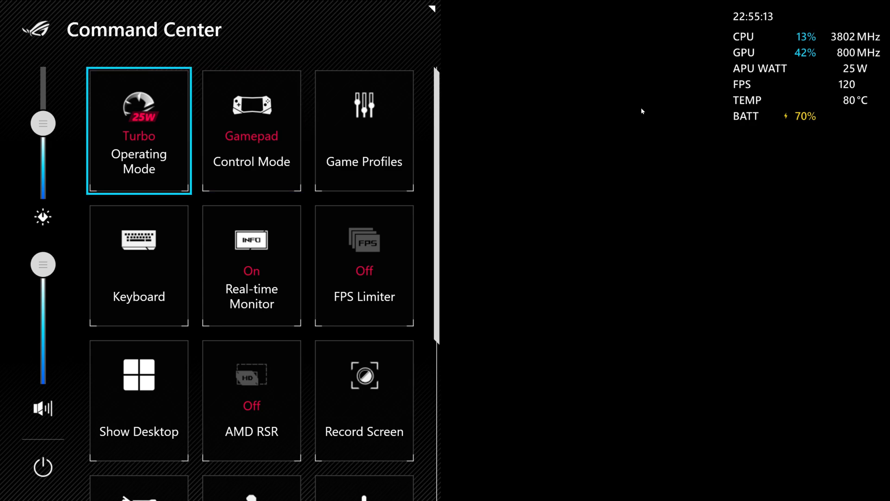
click(138, 130)
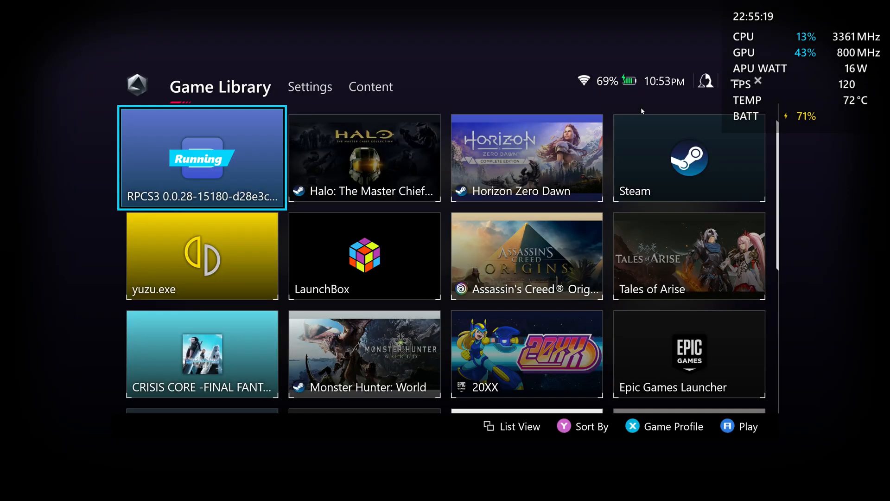
Move through the Content page to Armoury Crate's Settings page with control mode options.
click(351, 86)
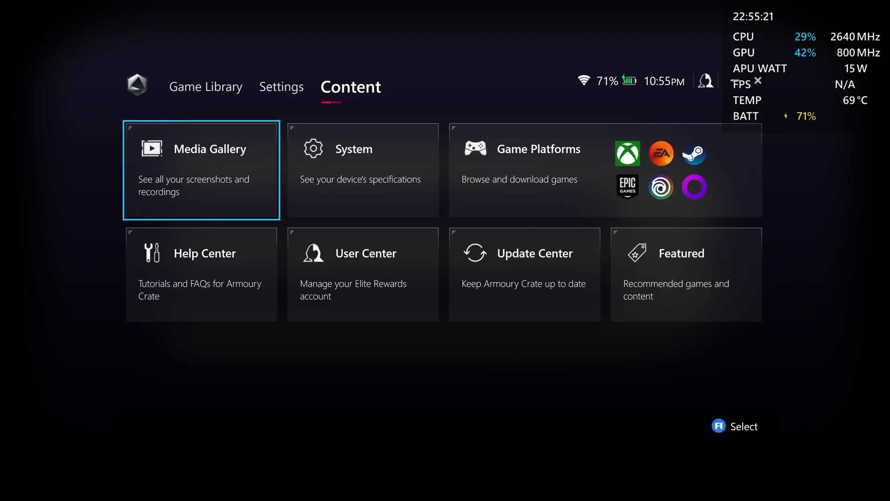
click(281, 88)
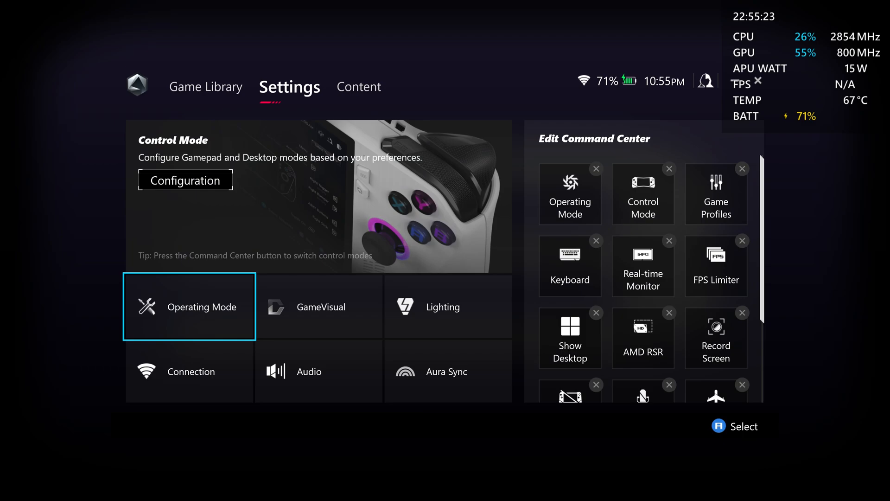
click(189, 307)
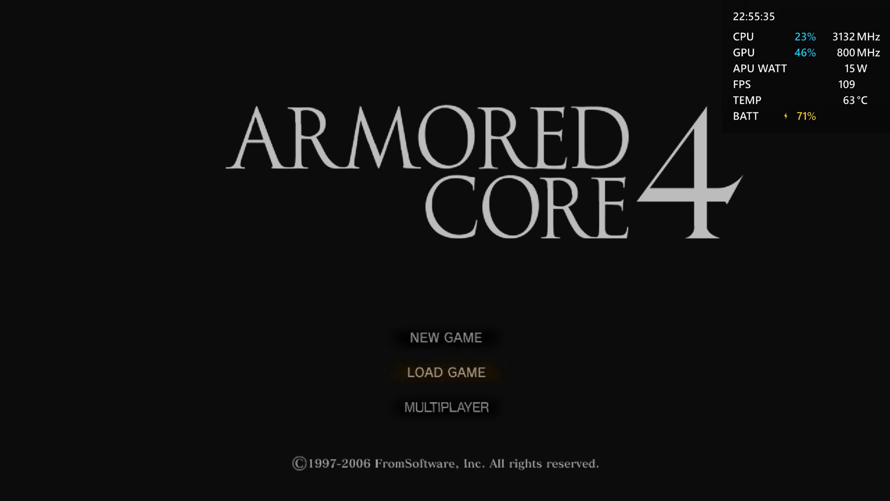
Load the Game Progress Data save and accept the Chapter 2 Elimination mission.
click(446, 373)
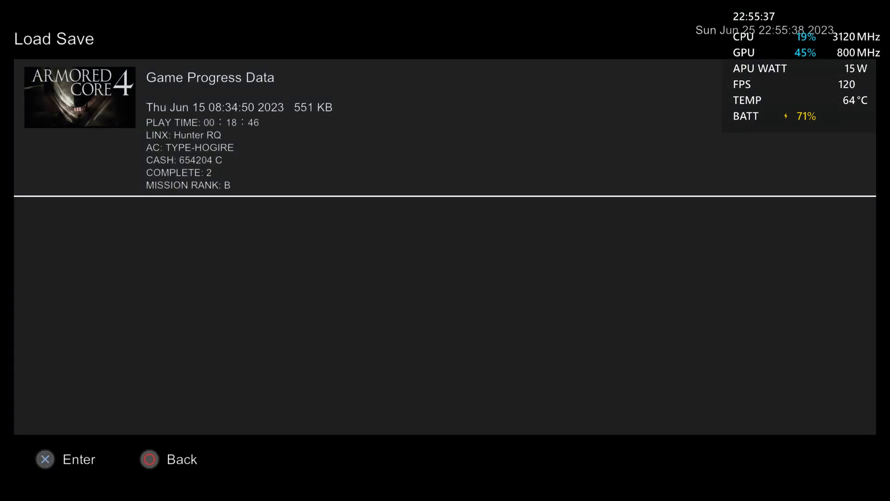
key(enter)
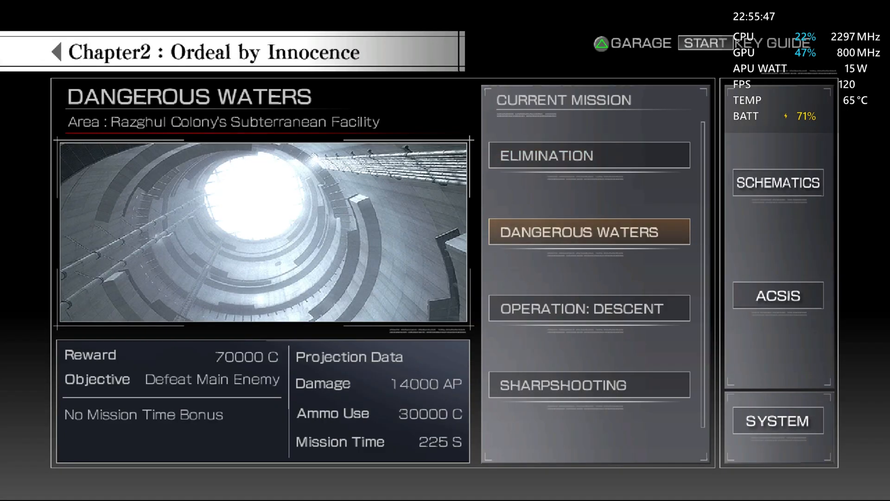
click(588, 155)
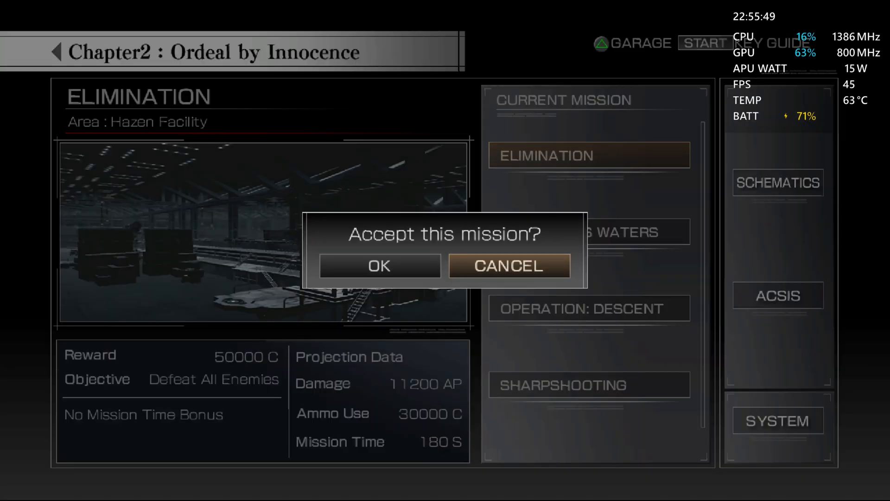
click(378, 266)
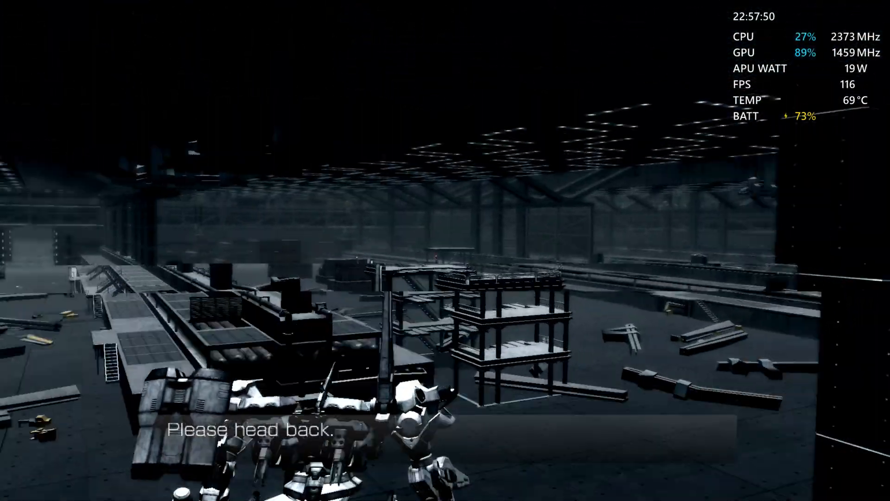
mouse_move(445, 250)
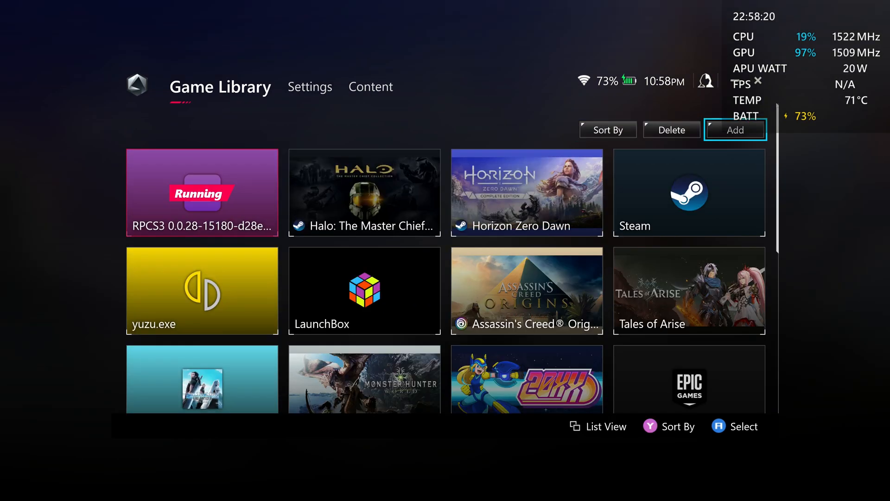
Bring up the dialog for adding games to the Armoury Crate library.
click(734, 130)
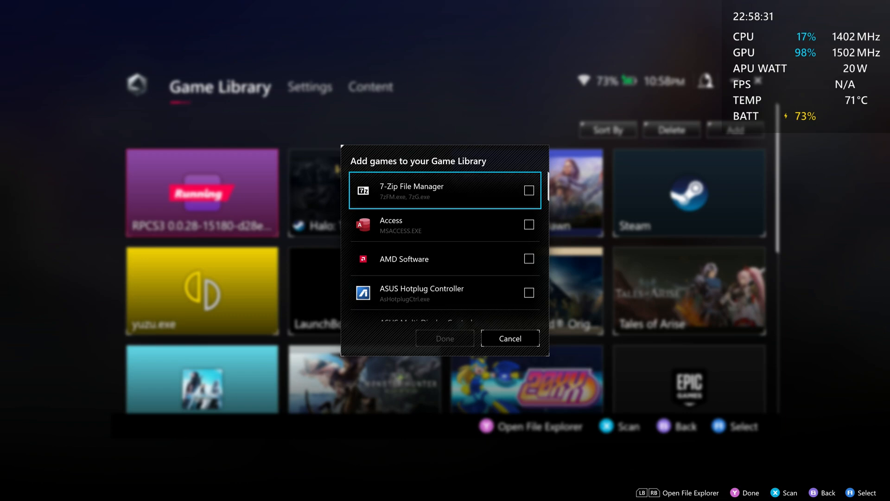
Browse via File Explorer, then cancel both the Open dialog and the Add games window.
click(479, 426)
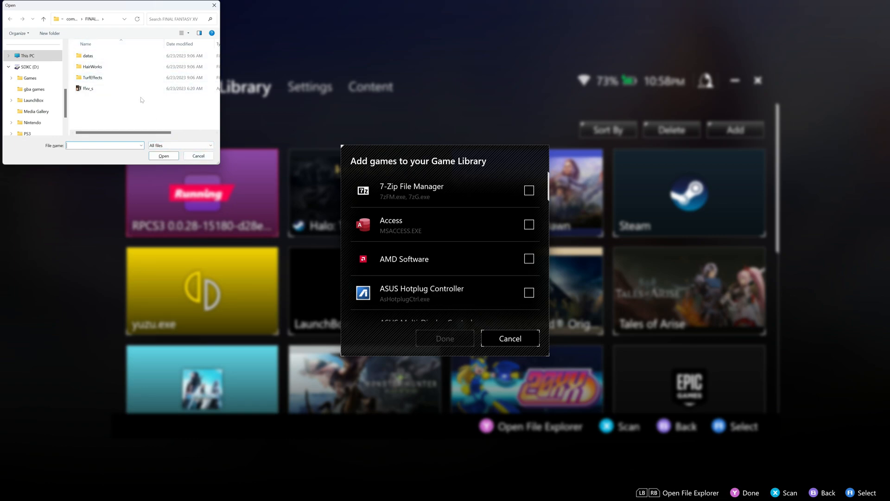
mouse_move(254, 235)
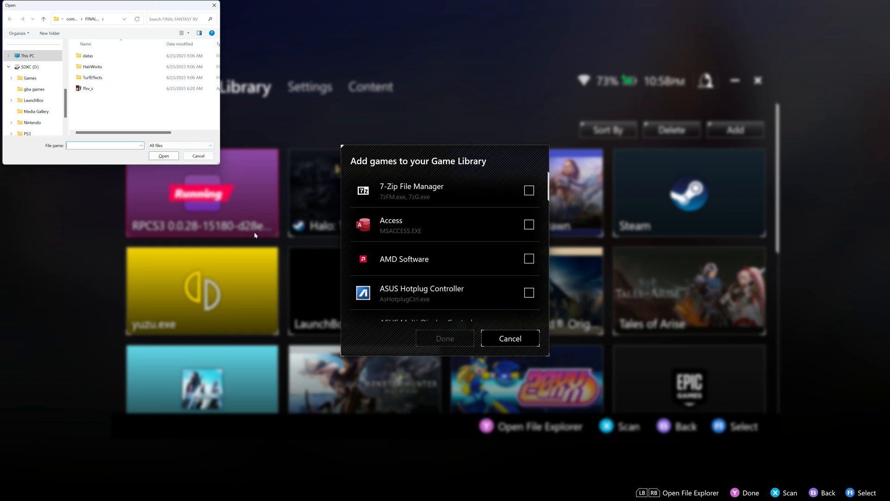
mouse_move(199, 160)
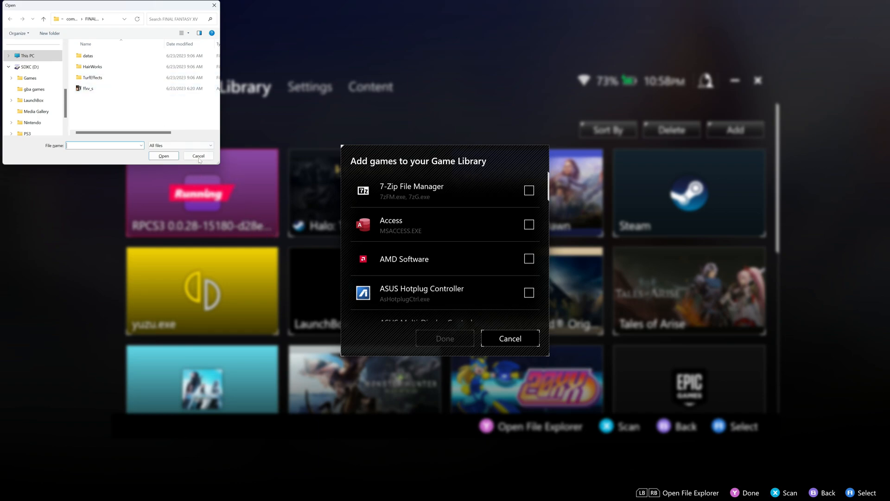
click(199, 156)
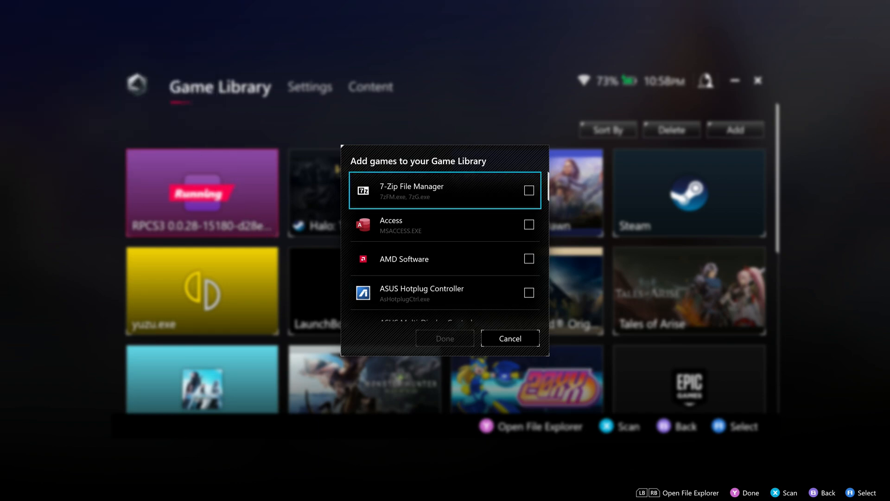
click(509, 338)
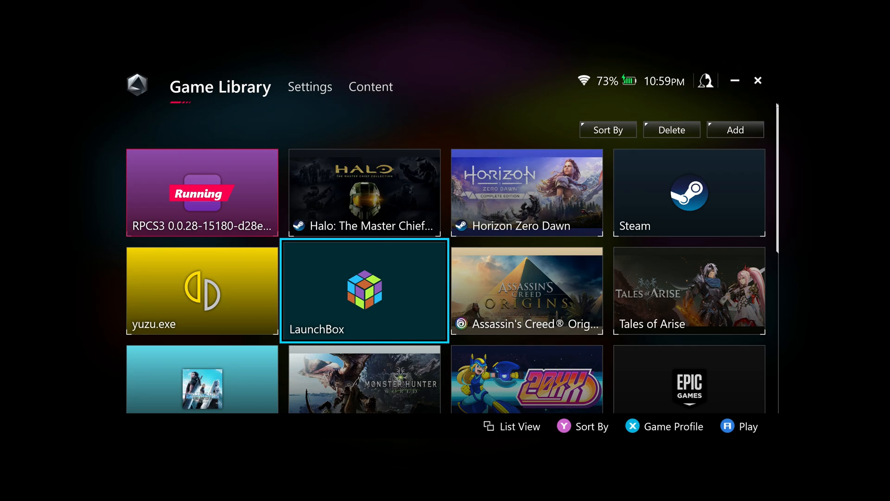
scroll(down, 3)
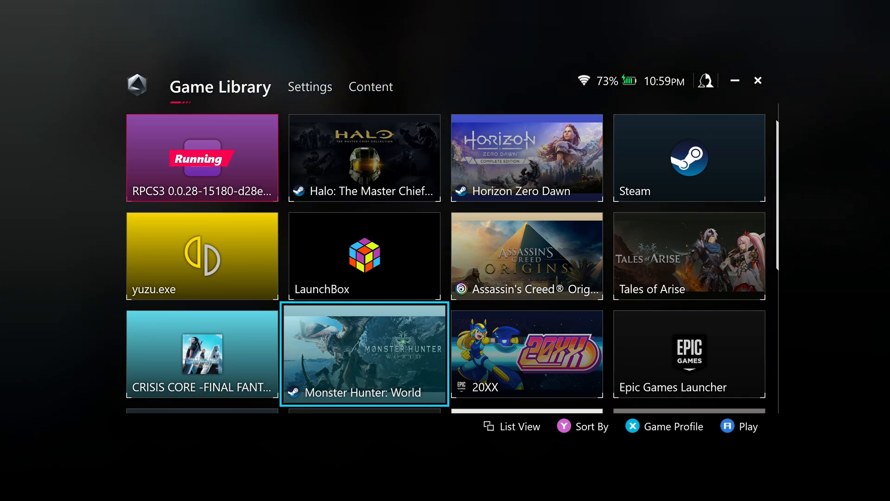
scroll(down, 3)
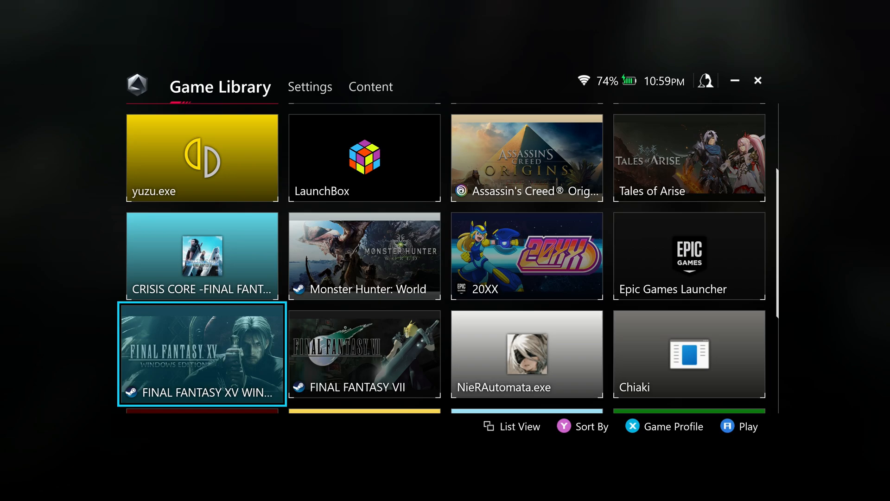
scroll(up, 3)
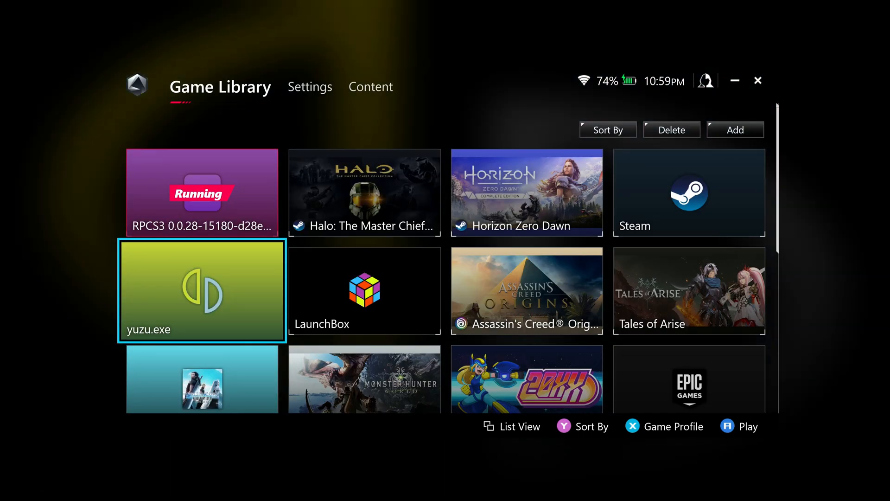